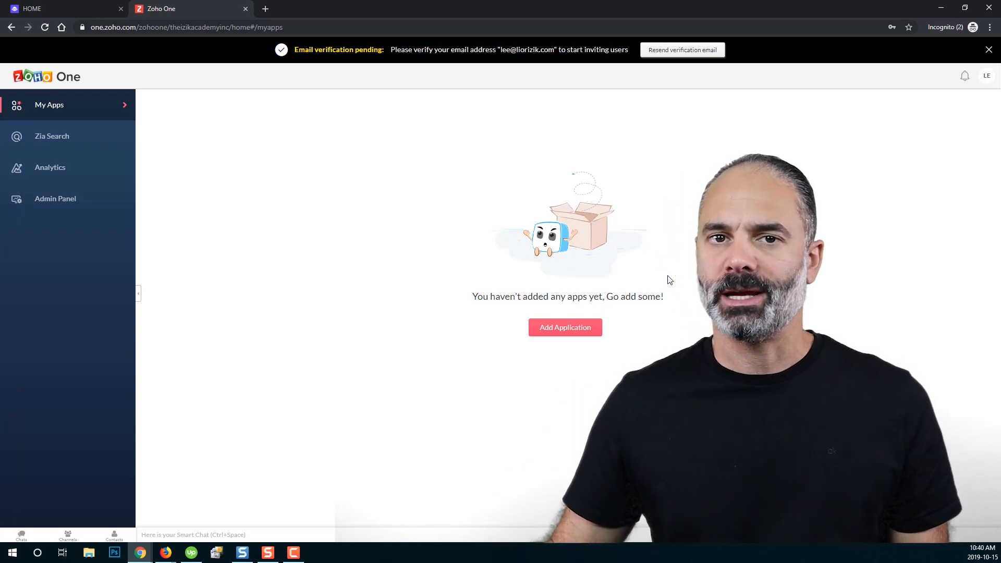
mouse_move(564, 327)
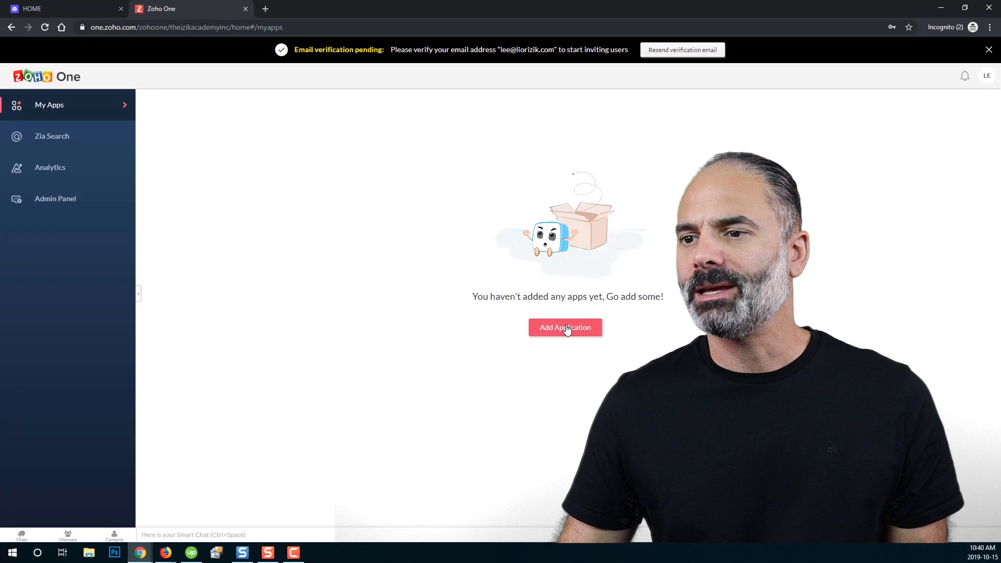
Open the application chooser from the empty My Apps page via Add Application
left_click(564, 327)
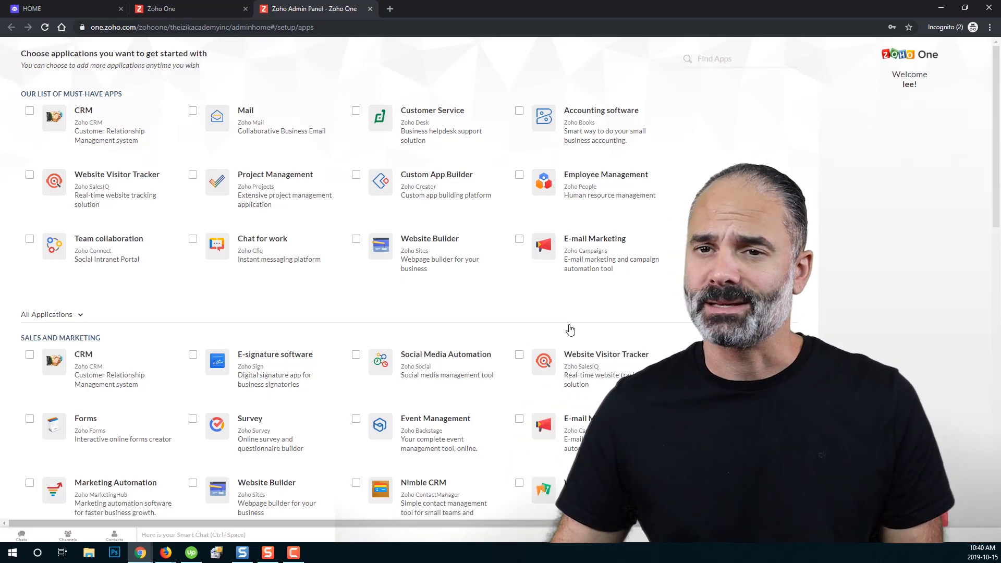
Select CRM and add it as the organisation's first application
left_click(29, 111)
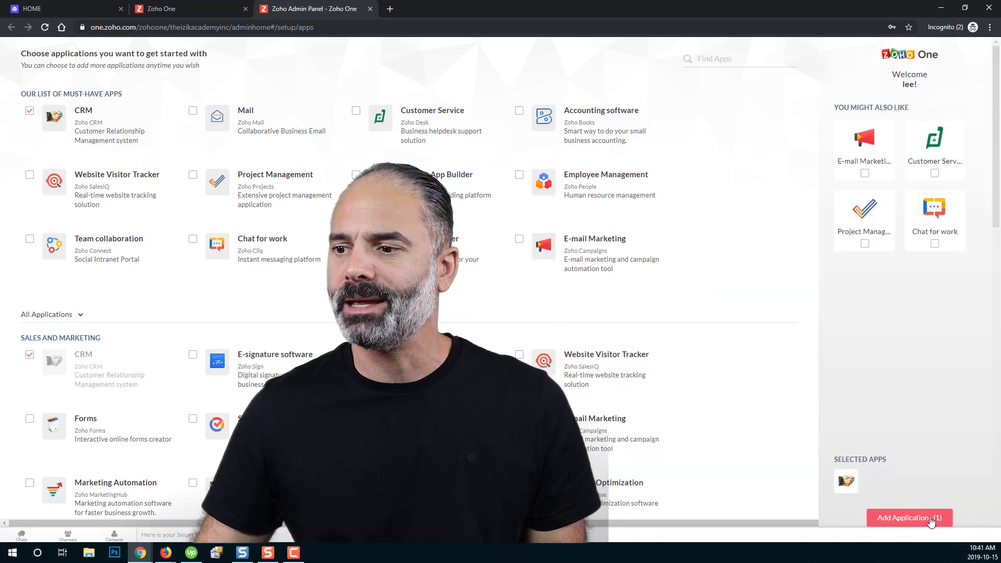
left_click(909, 518)
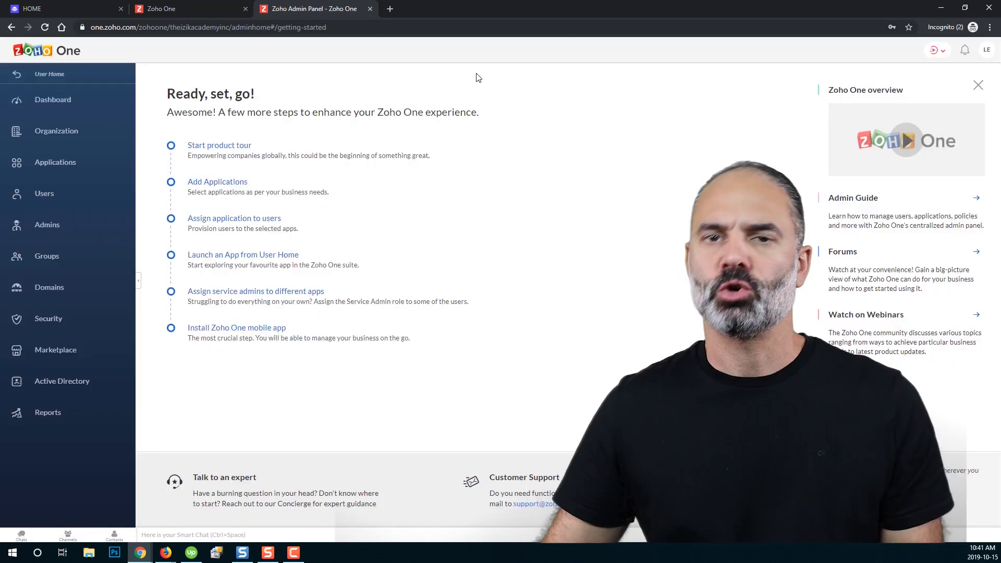
mouse_move(492, 90)
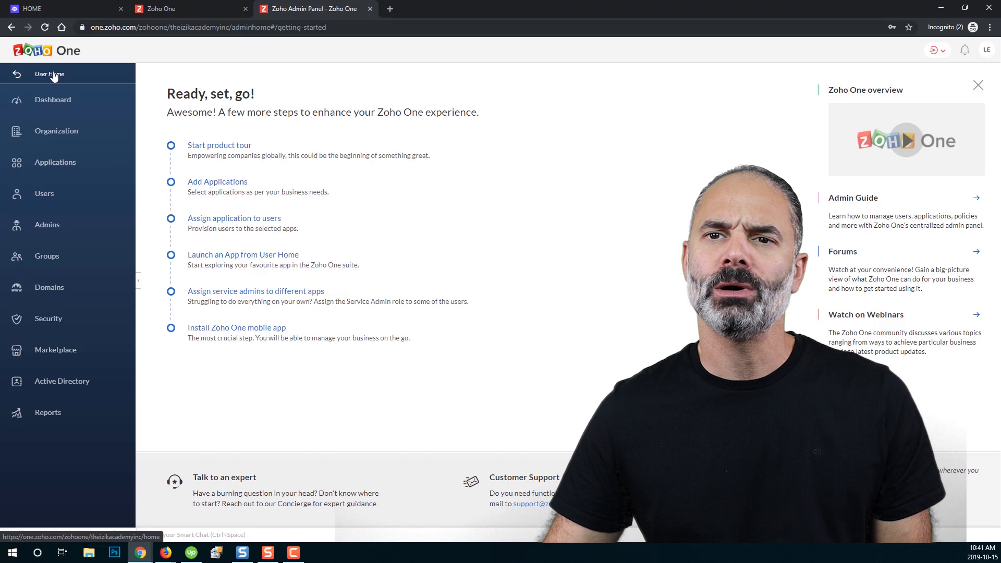
Check User Home, then open Admin Panel's Applications list showing CRM
left_click(48, 74)
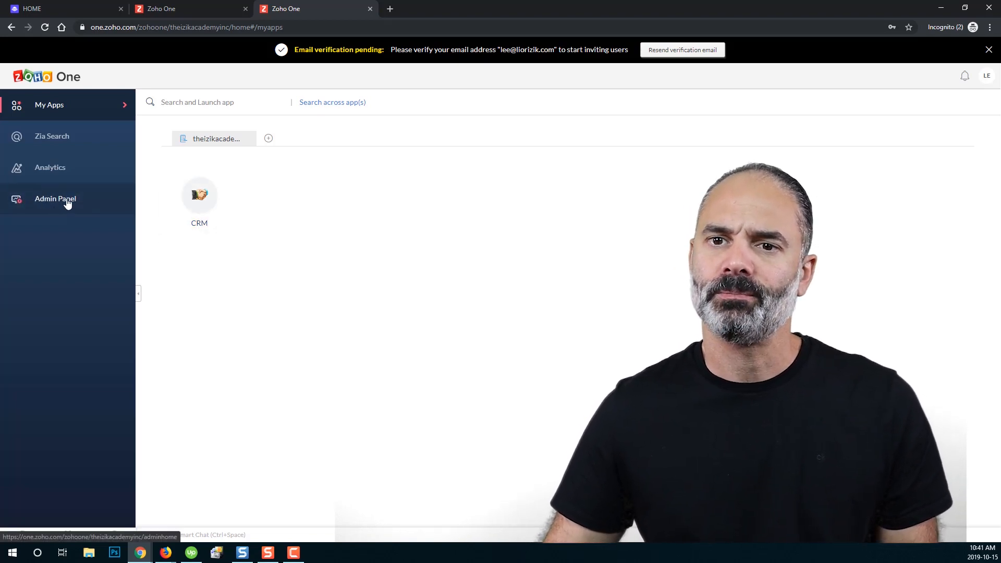
left_click(55, 199)
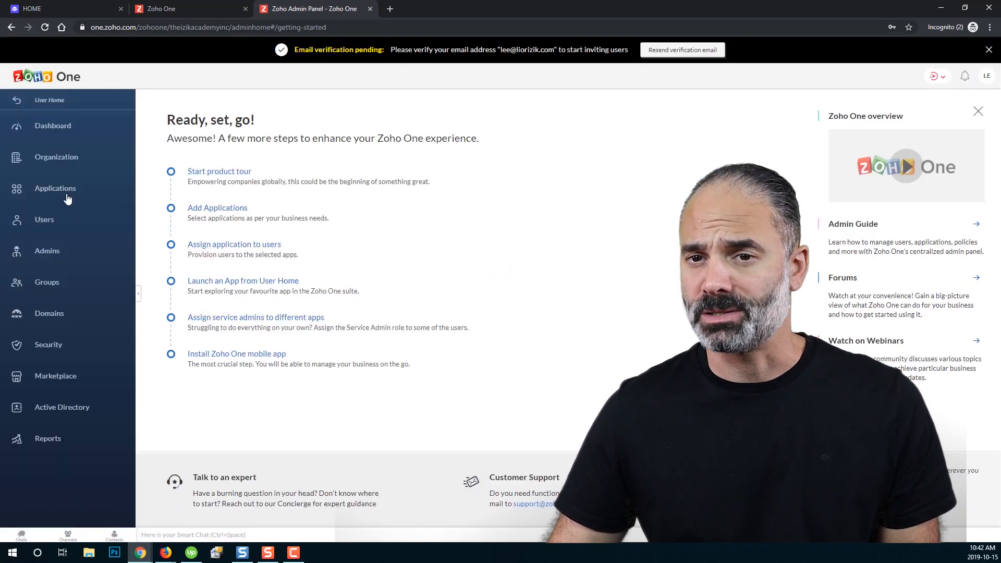
mouse_move(55, 187)
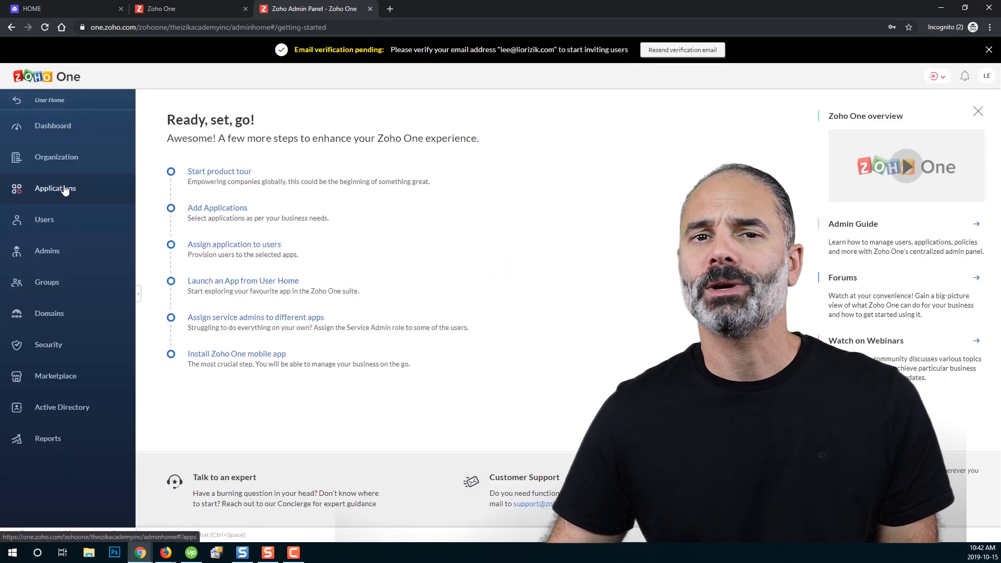
left_click(55, 187)
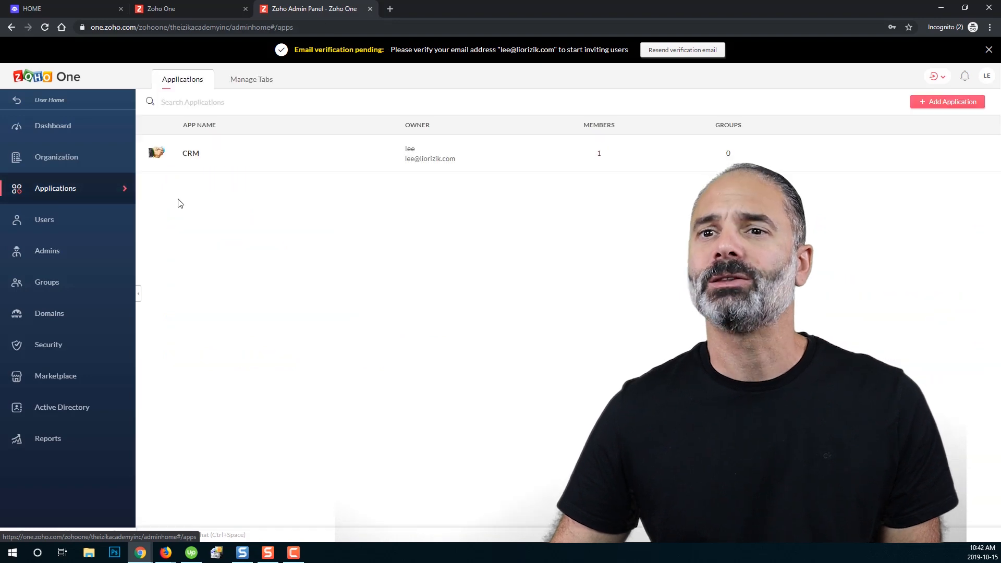
mouse_move(947, 101)
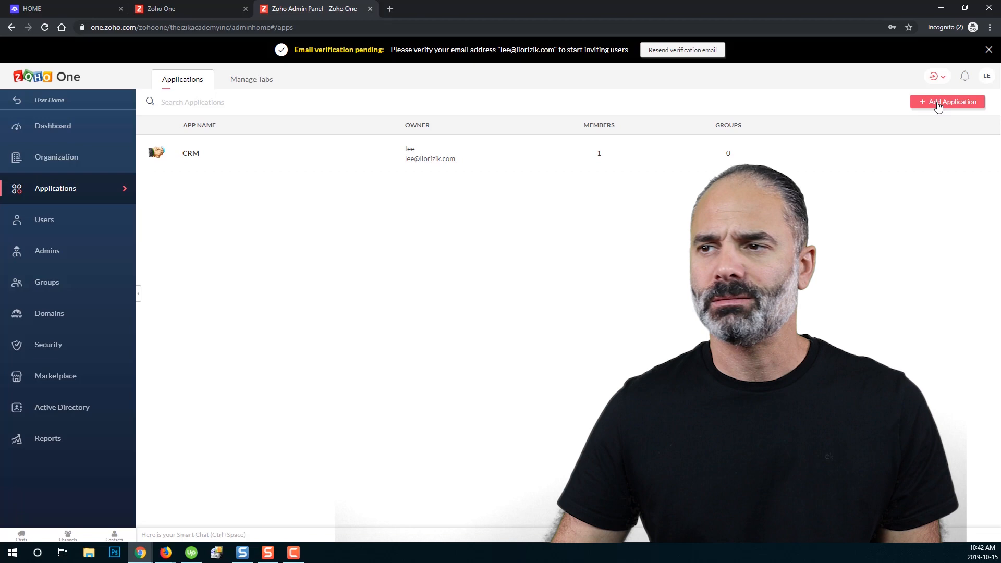
Add Notebook from the application catalogue and dismiss the success confirmation
left_click(948, 102)
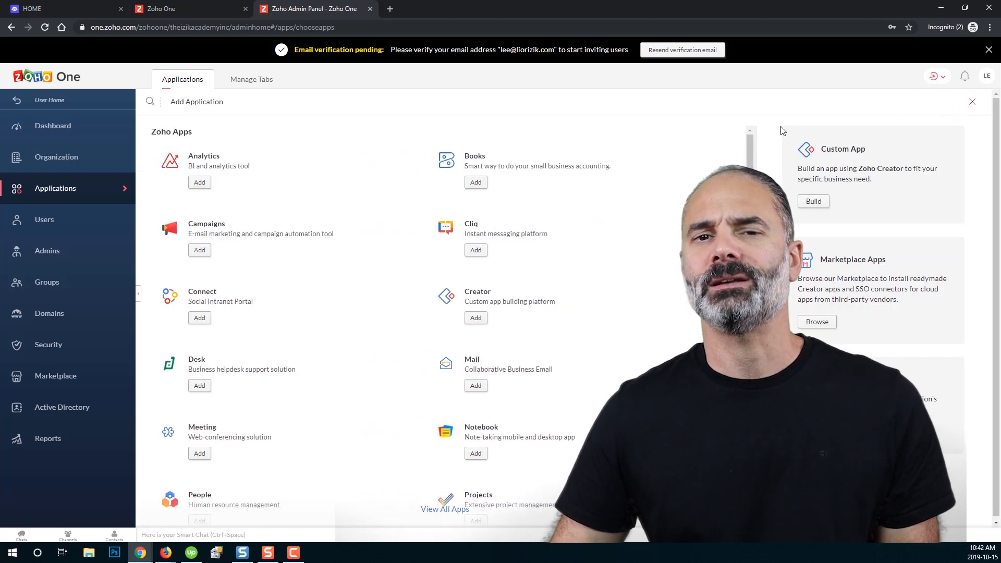
mouse_move(773, 131)
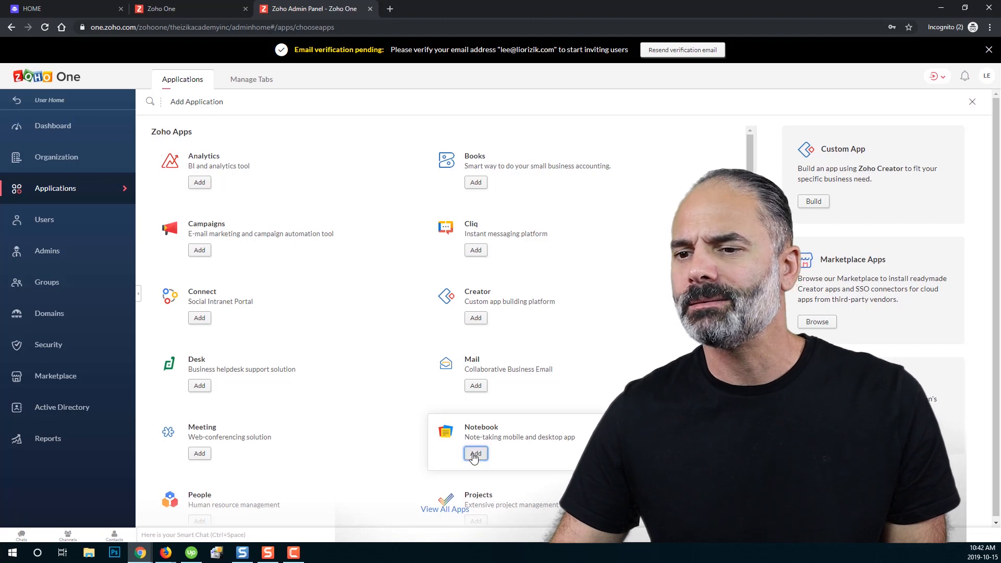
left_click(476, 453)
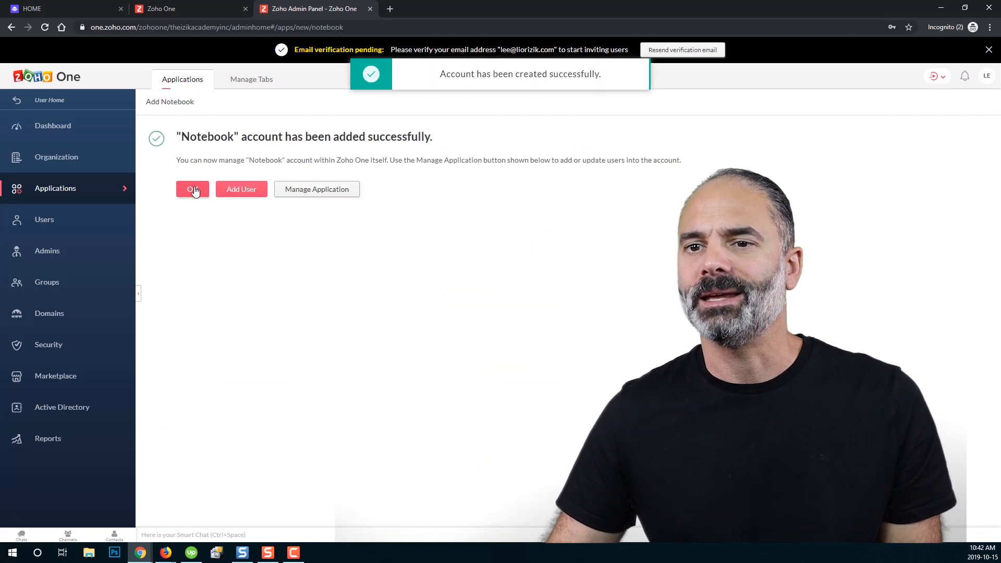
left_click(192, 189)
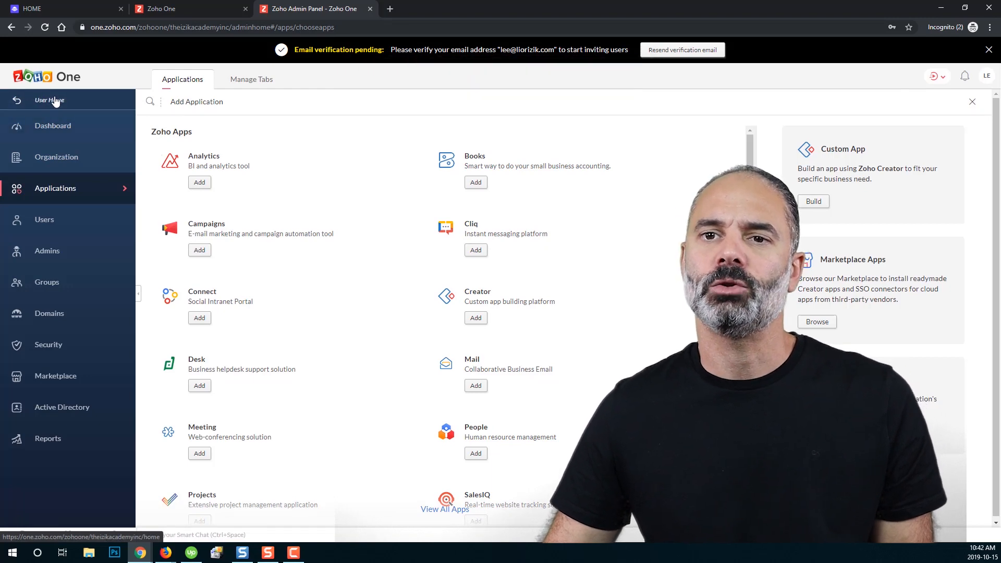
Go from User Home through Admin Panel to the Active Users list
left_click(49, 100)
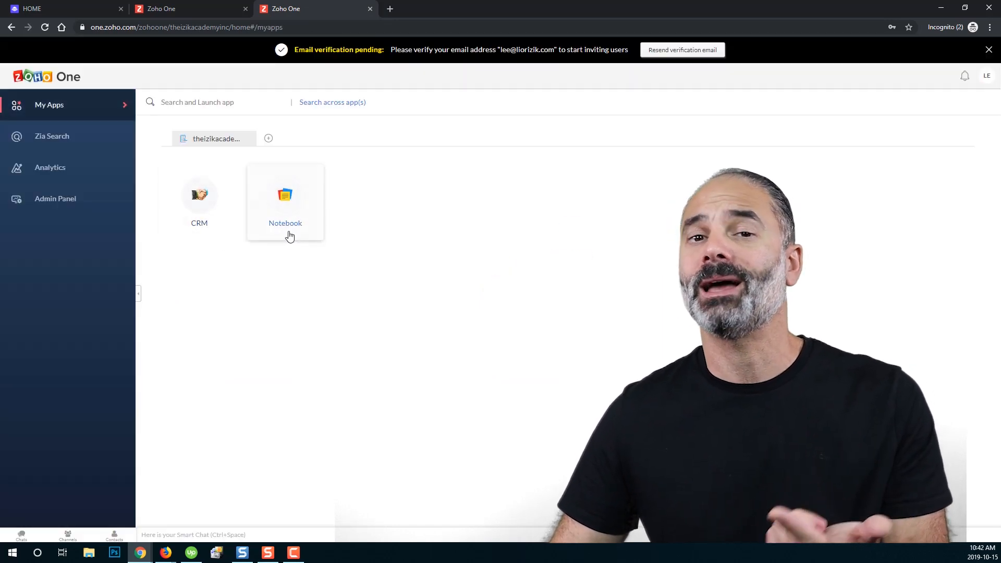
mouse_move(300, 289)
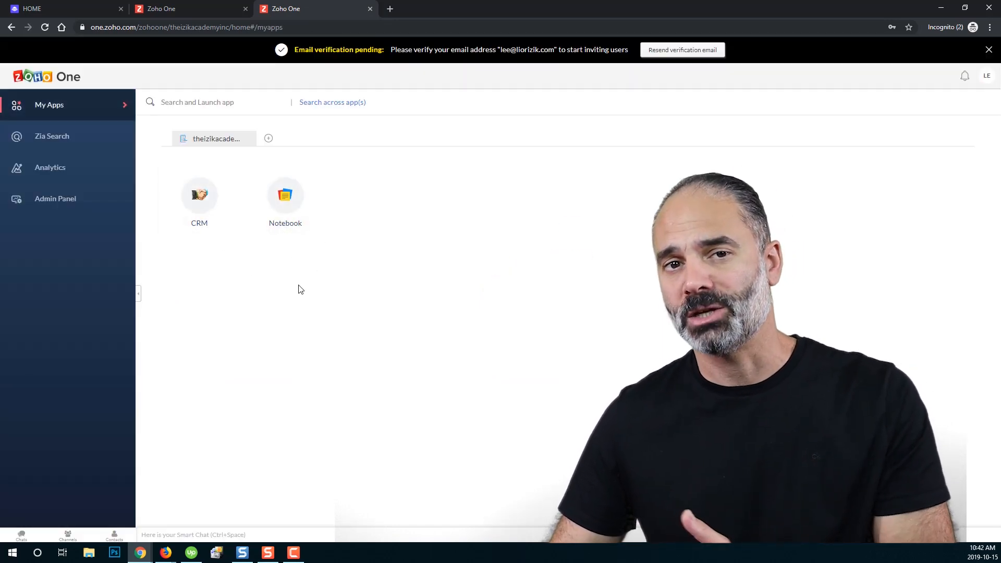
mouse_move(91, 205)
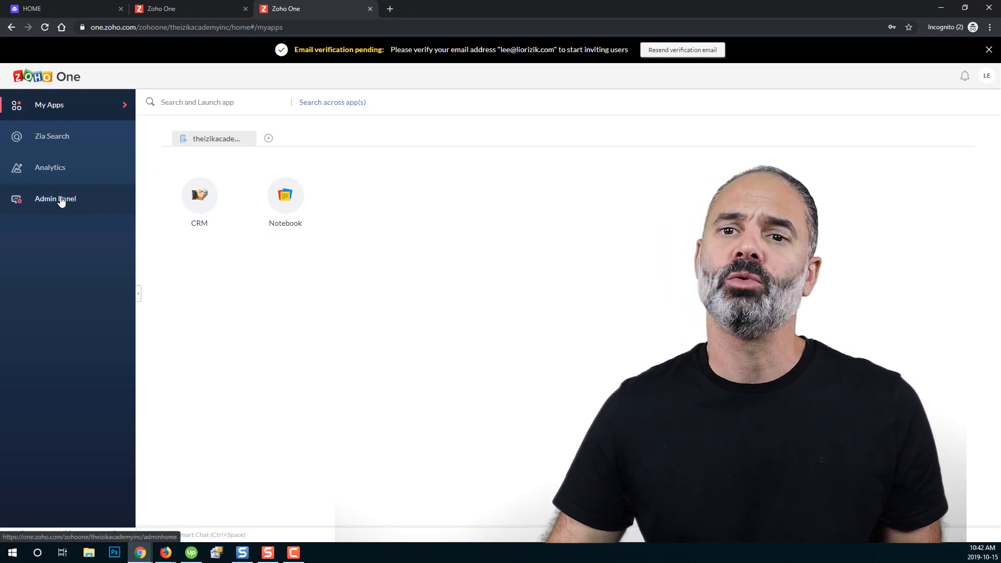
left_click(55, 199)
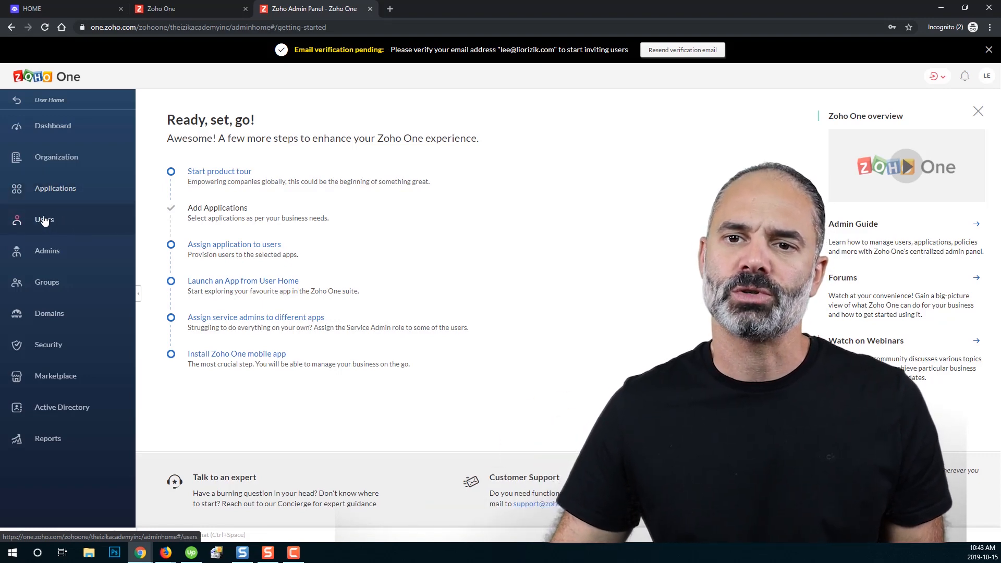
left_click(44, 219)
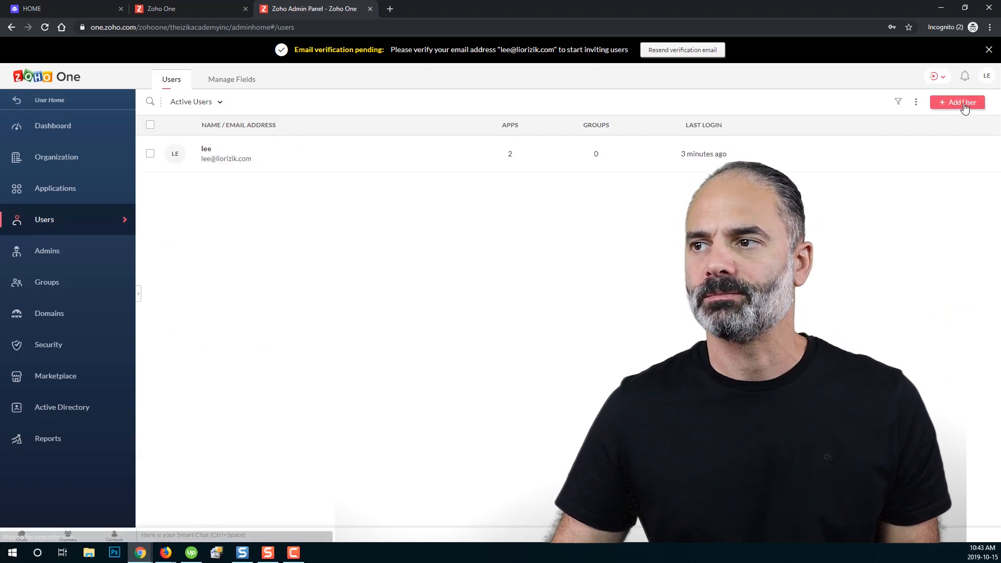
left_click(958, 102)
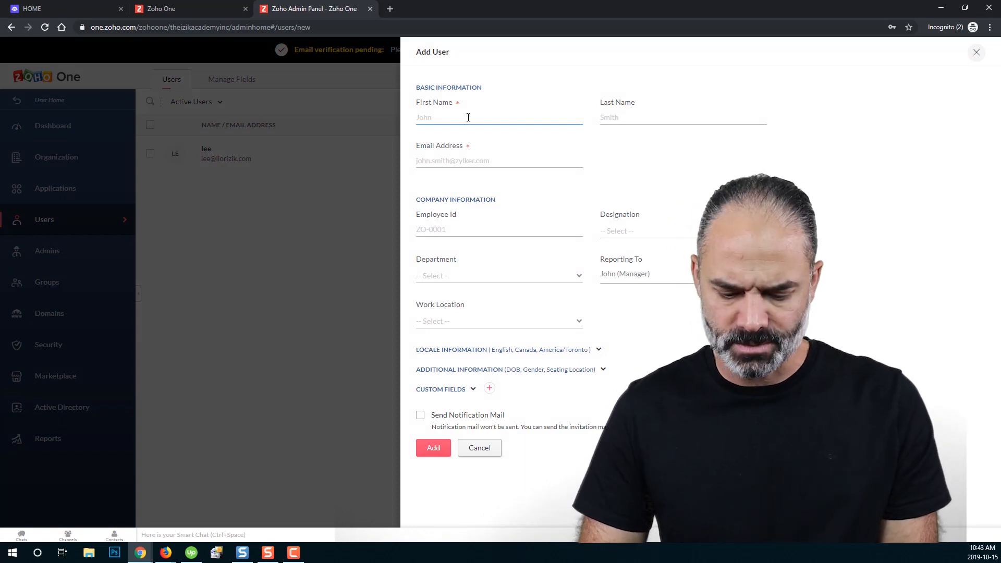
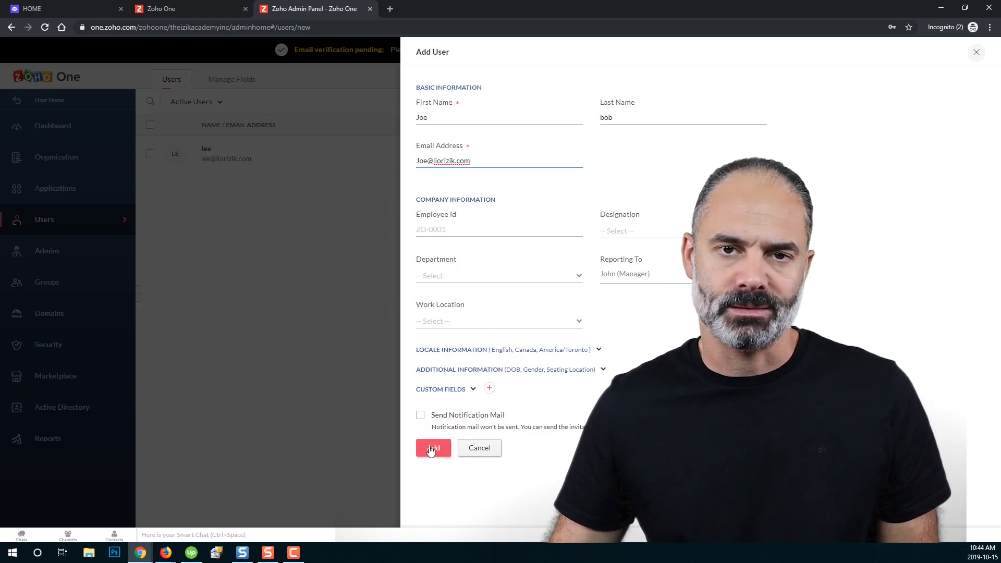
left_click(433, 448)
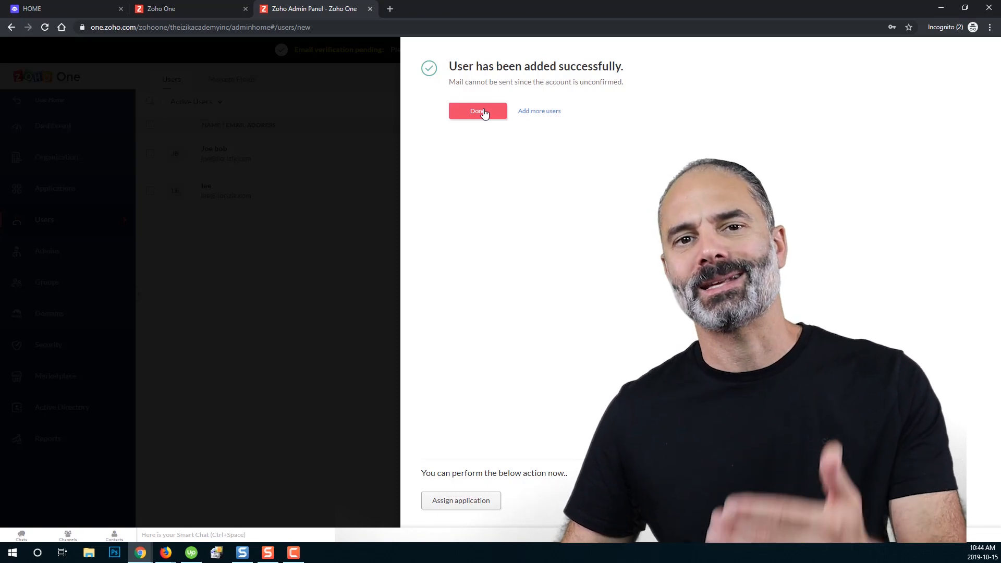
View Joe Bob's empty Applications tab, compare with the owner's, then reselect Joe Bob
left_click(478, 110)
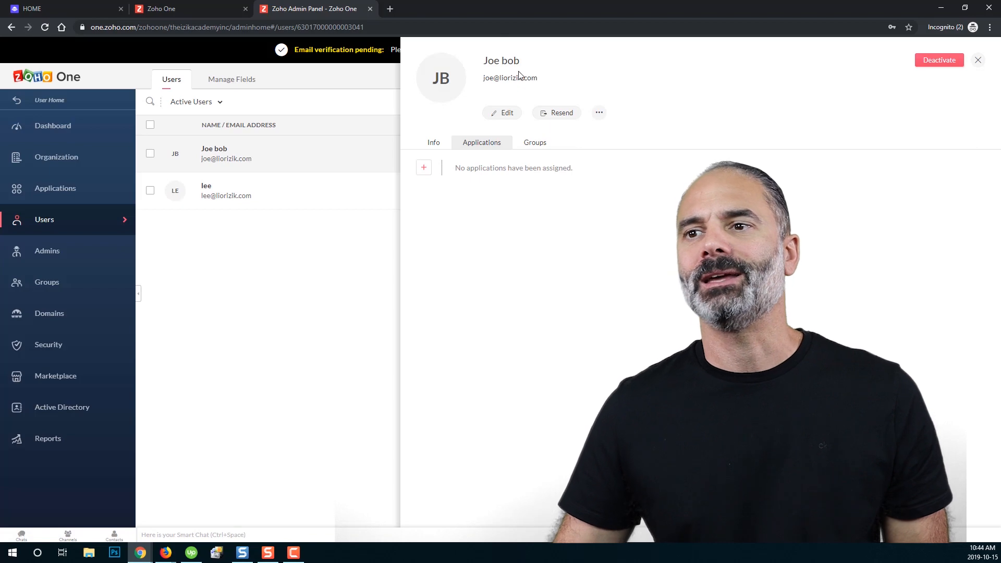
mouse_move(515, 201)
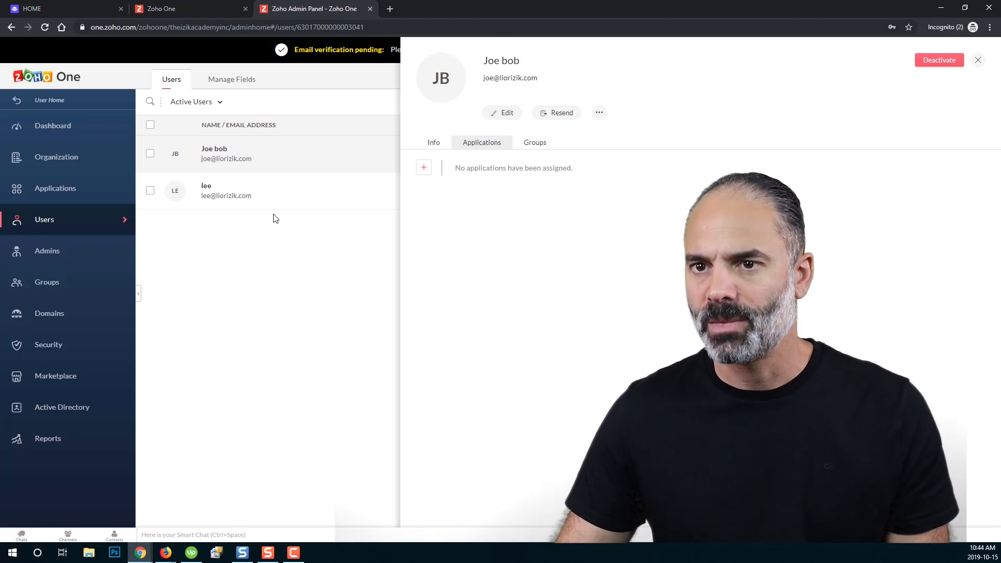
left_click(225, 191)
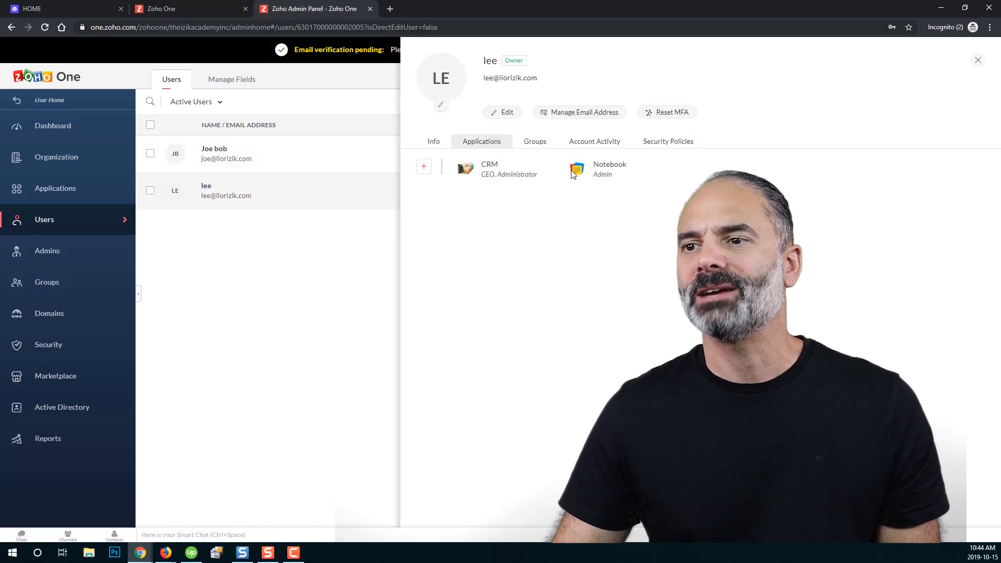
mouse_move(551, 185)
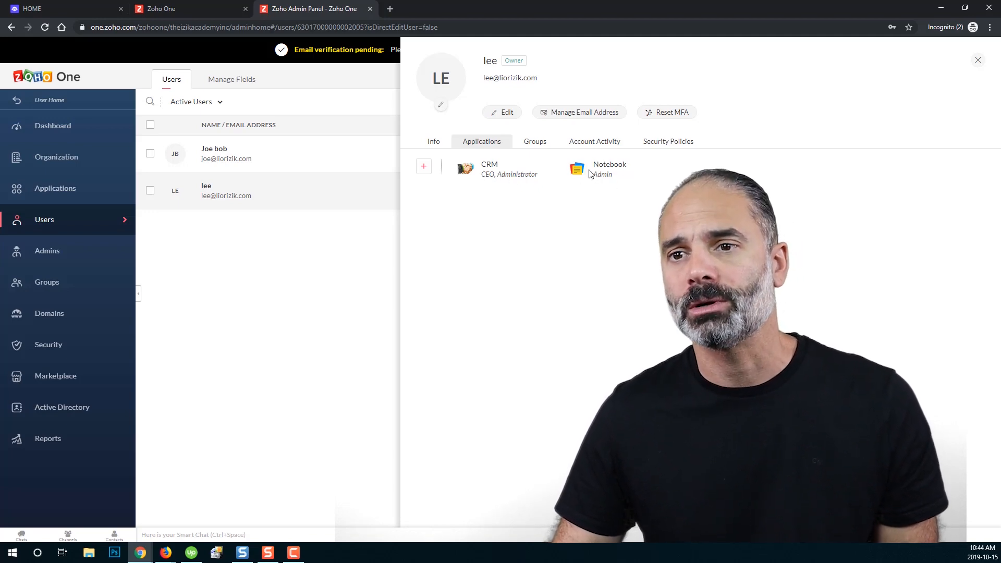
left_click(214, 149)
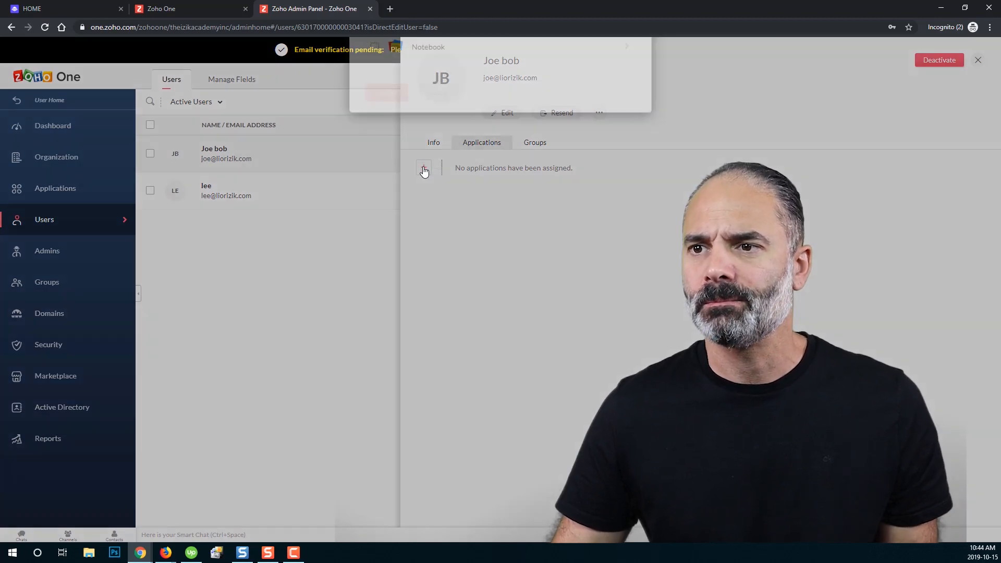
Assign CRM to Joe Bob with role Manager and profile Standard
left_click(424, 168)
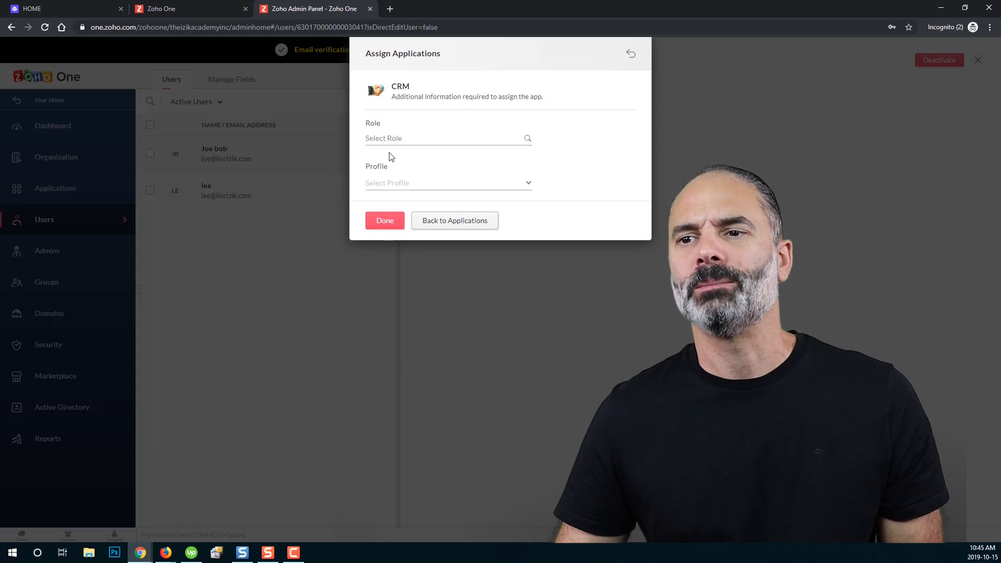
mouse_move(401, 160)
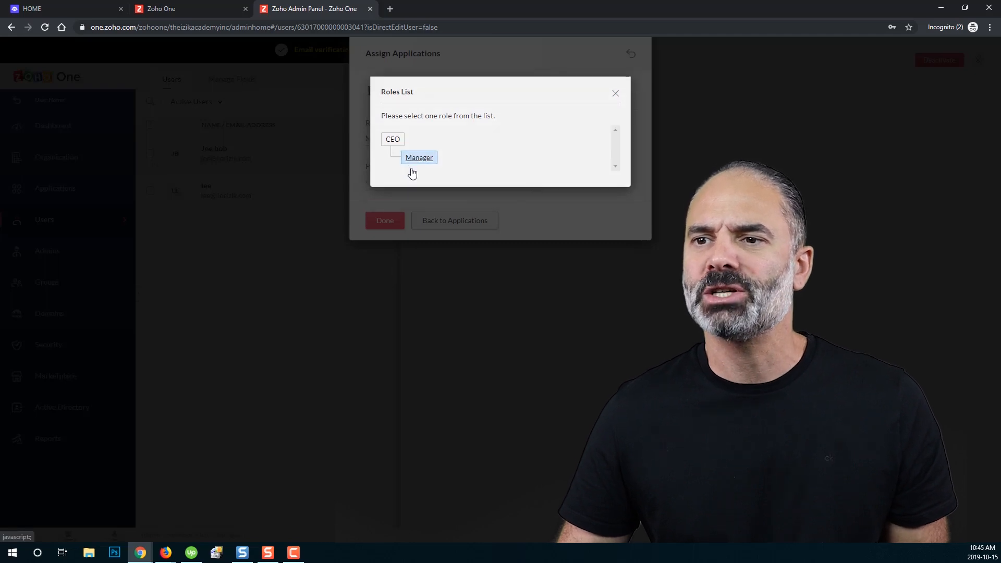
left_click(418, 158)
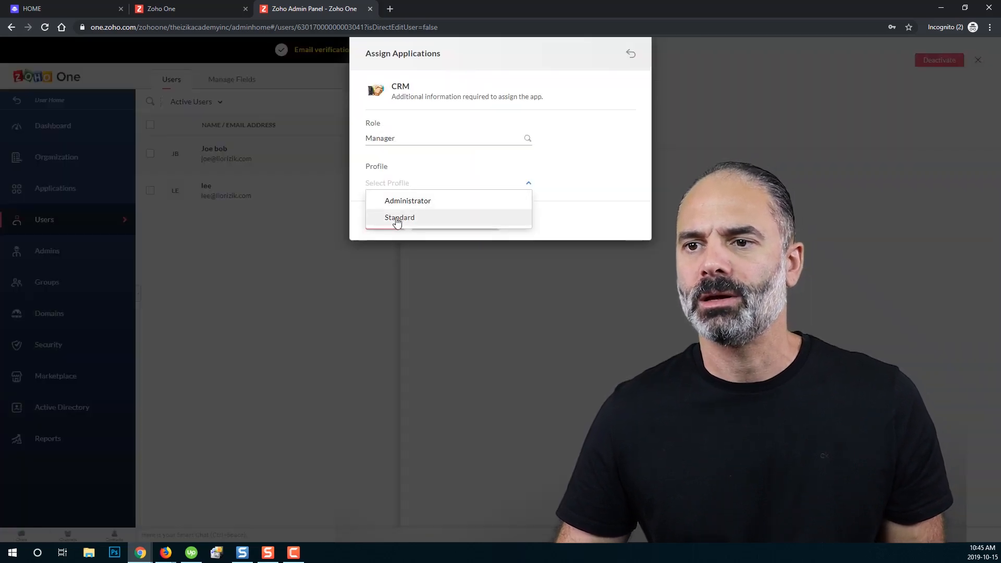
left_click(400, 217)
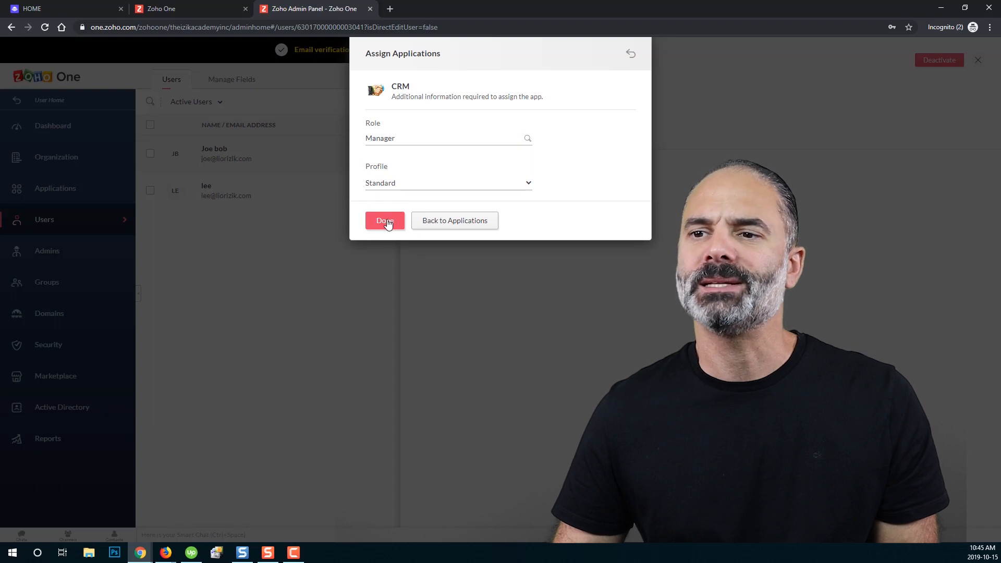
left_click(385, 220)
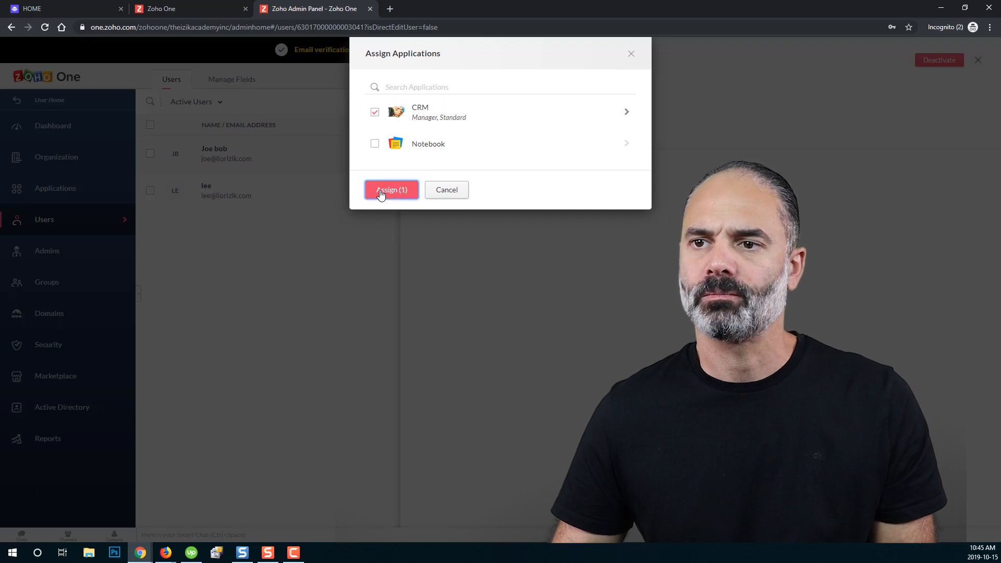
left_click(390, 190)
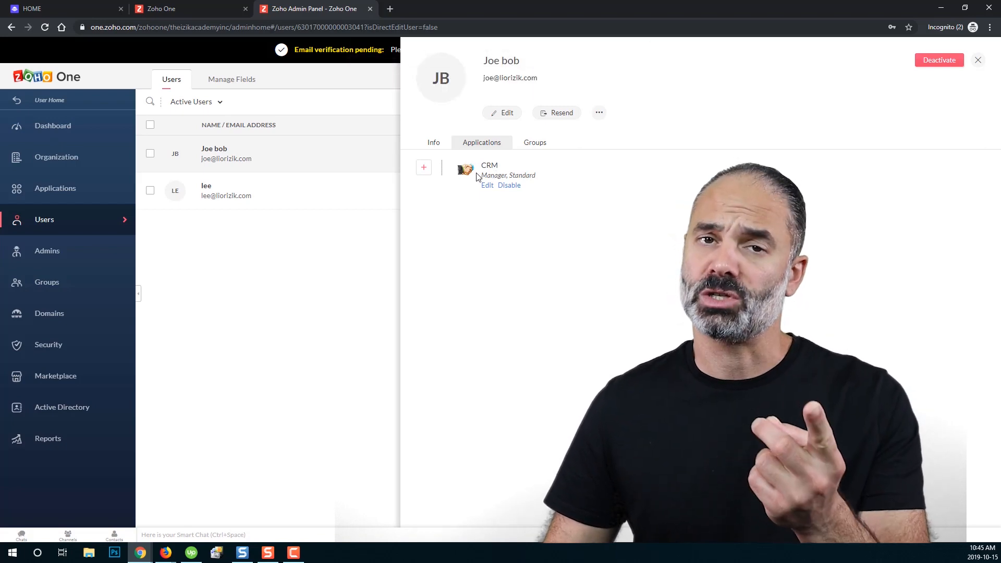
View owner Lee's applications: CRM as CEO/Administrator and Notebook as Admin
left_click(226, 190)
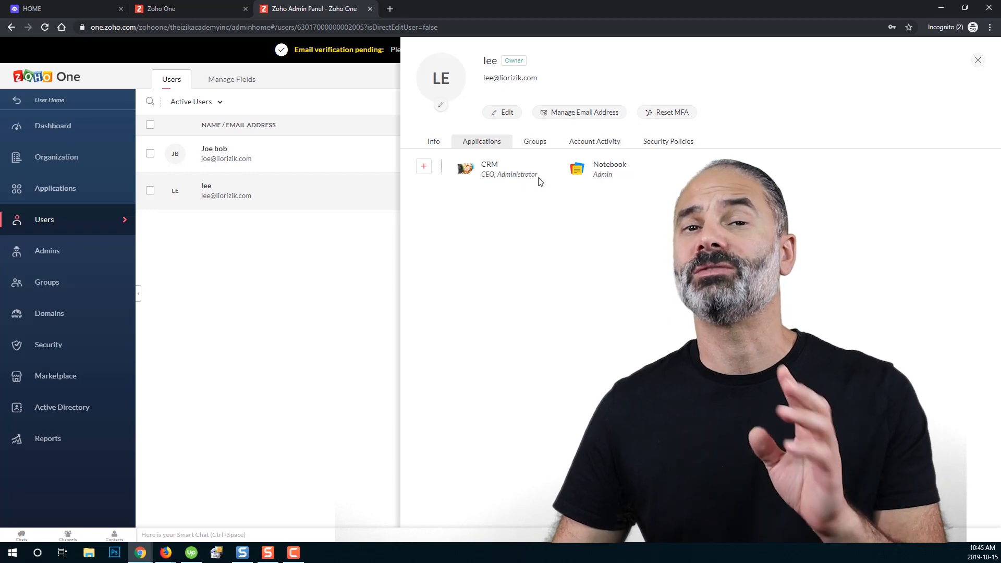
mouse_move(111, 302)
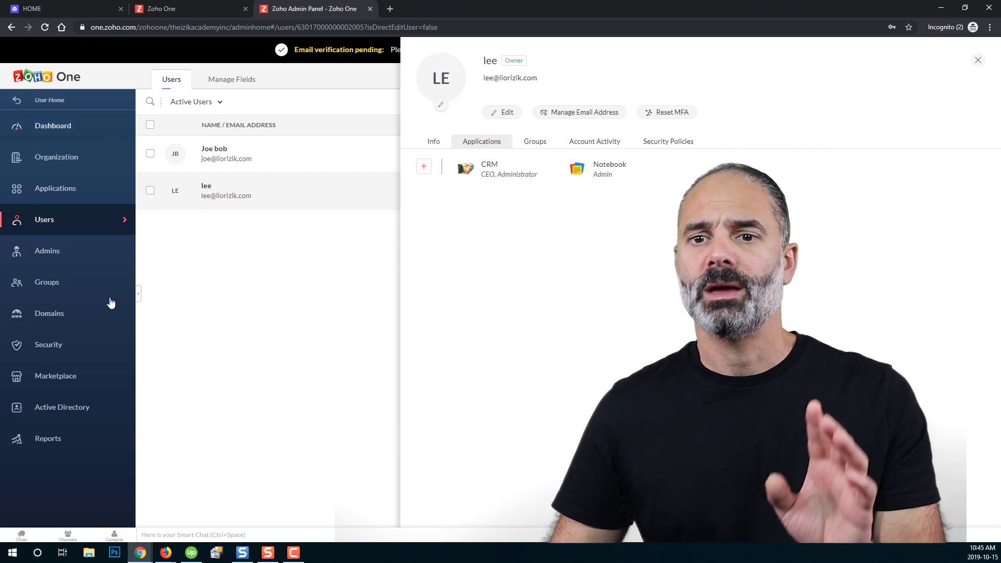
mouse_move(57, 287)
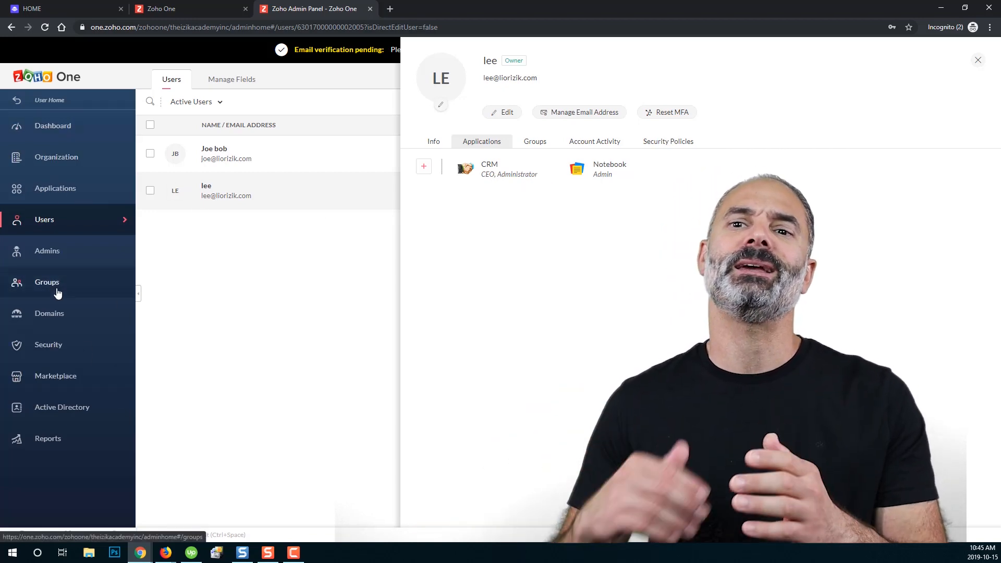